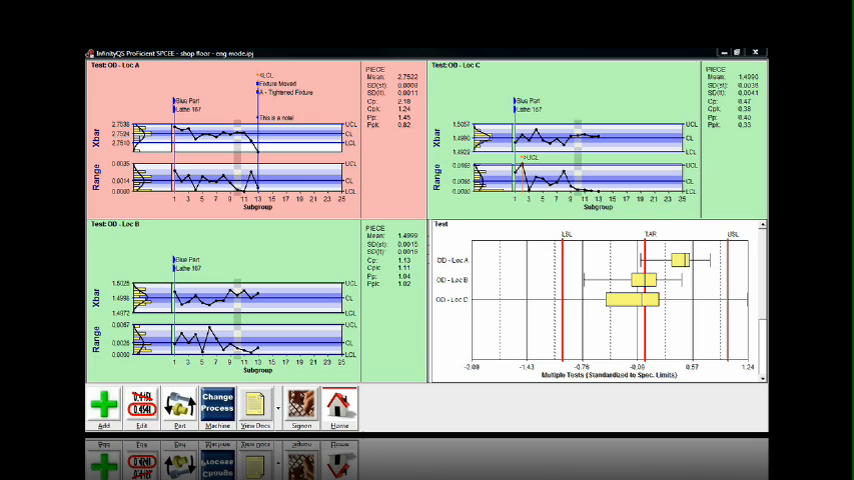
Switch the charted part from Blue Part to Yellow Part, lot YP-49
left_click(179, 405)
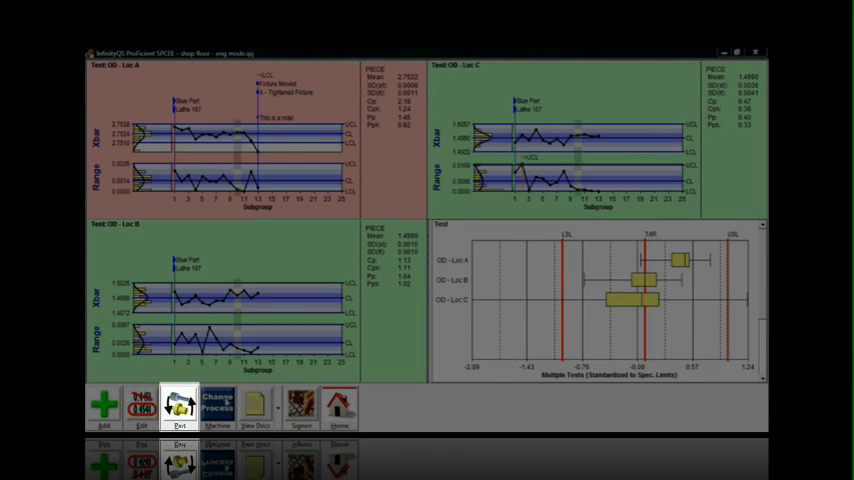
left_click(179, 405)
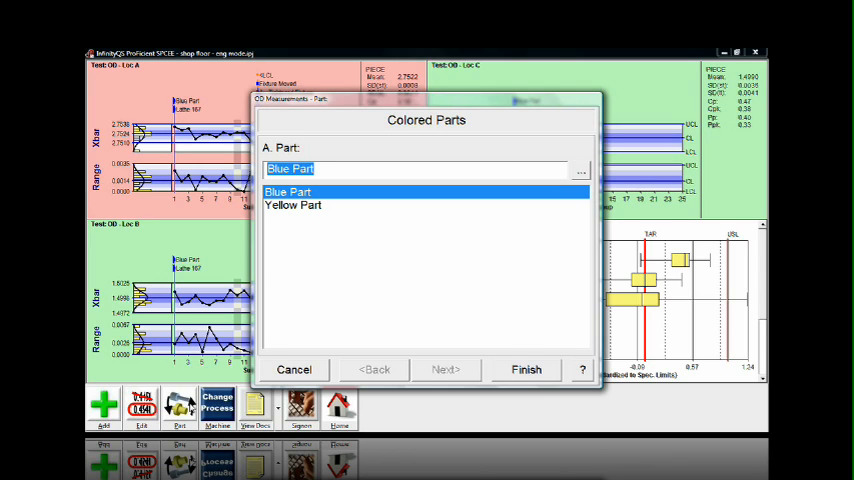
mouse_move(193, 385)
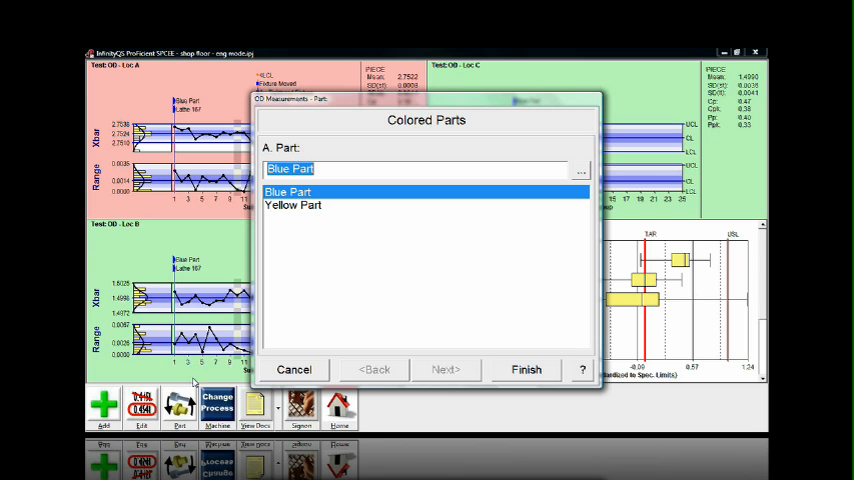
mouse_move(265, 208)
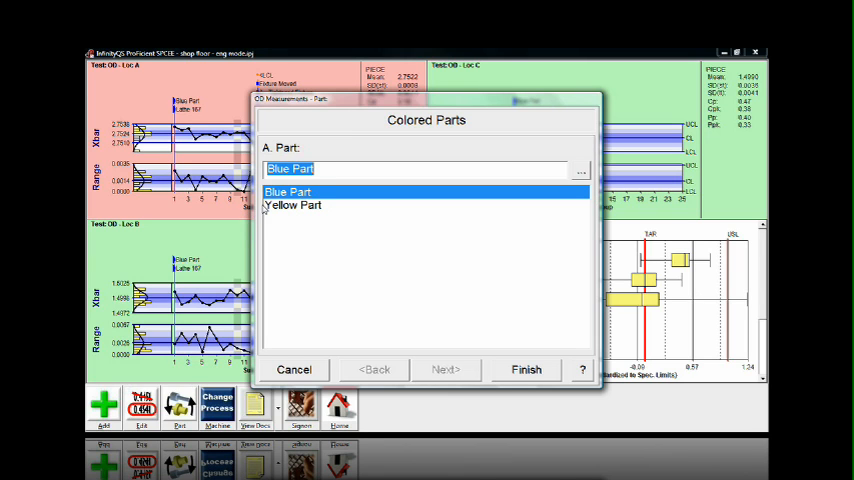
left_click(293, 205)
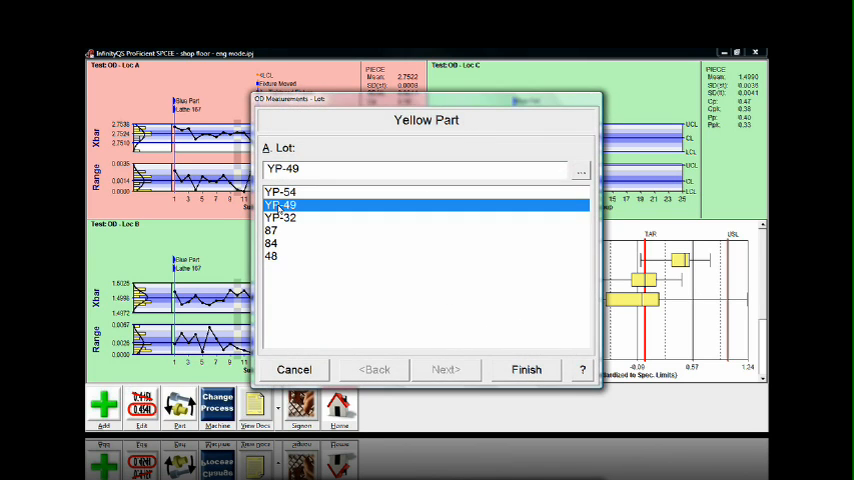
left_click(526, 369)
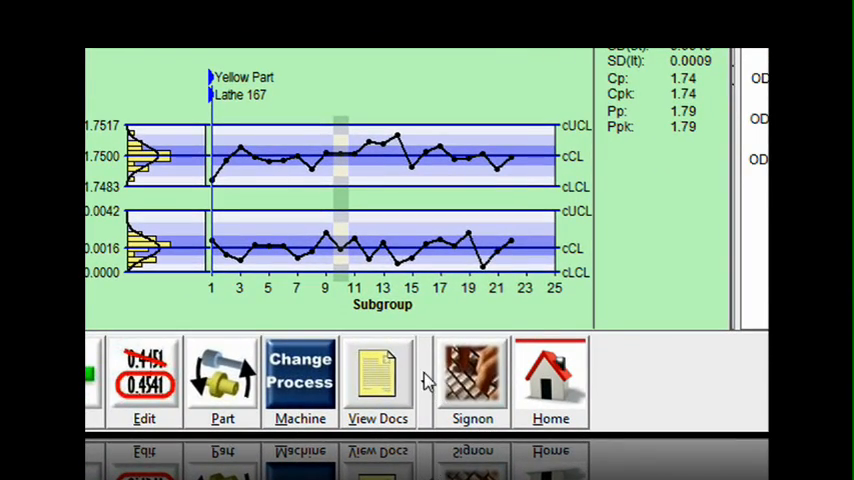
left_click(378, 378)
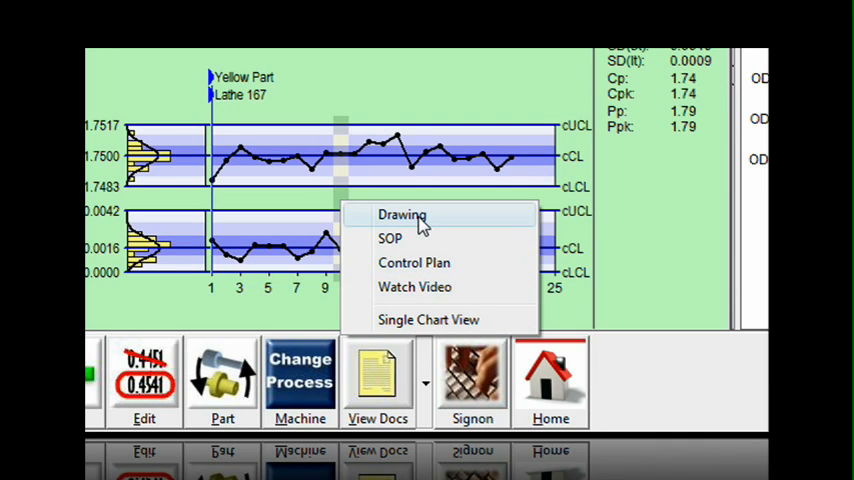
left_click(400, 215)
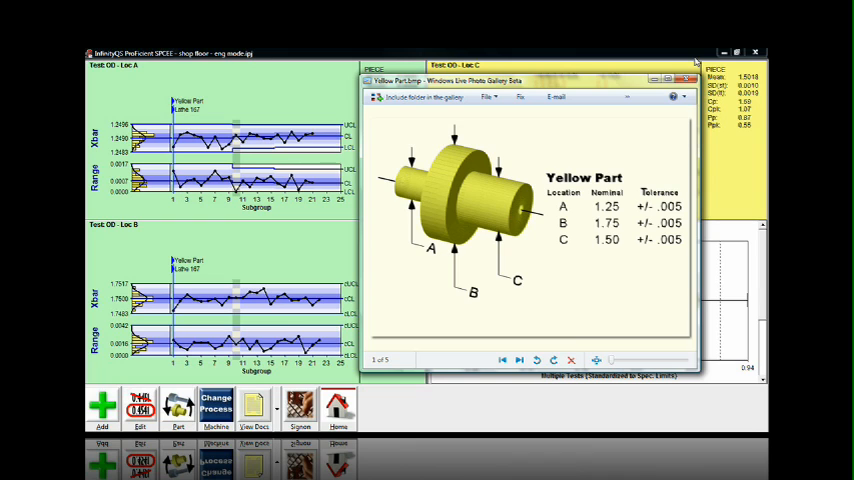
mouse_move(687, 79)
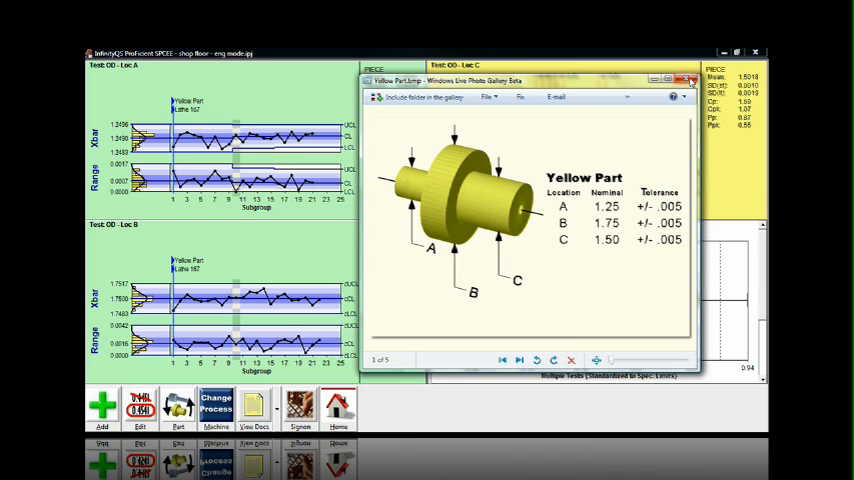
left_click(691, 80)
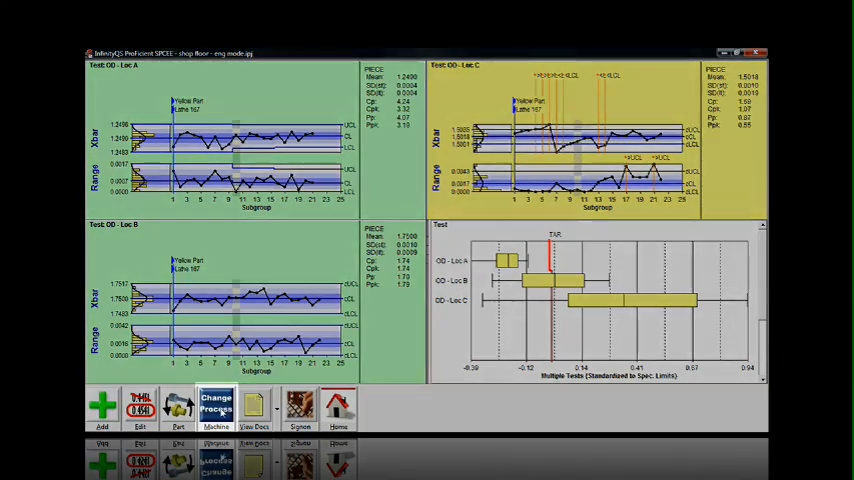
Change the Turning Center process from Lathe 167 to Lathe 225
left_click(216, 406)
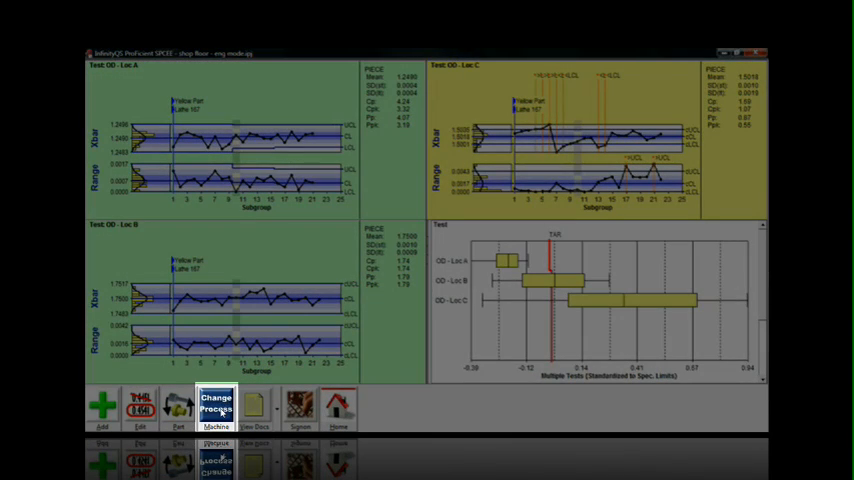
left_click(216, 406)
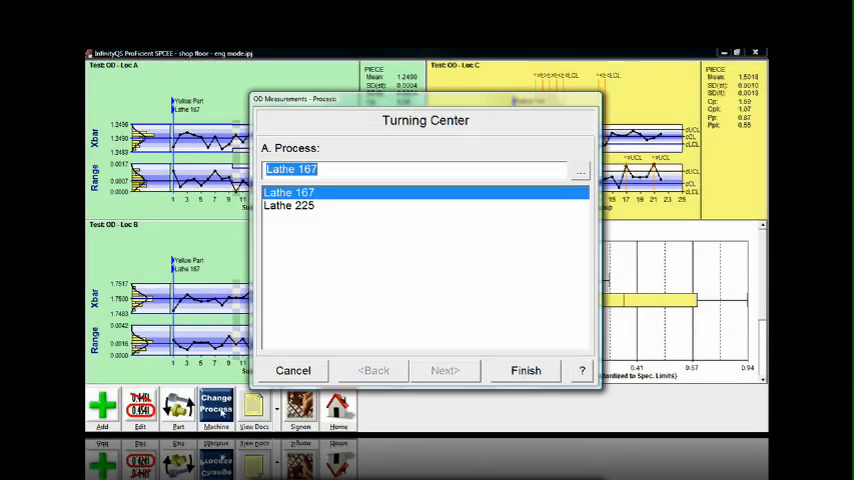
left_click(288, 205)
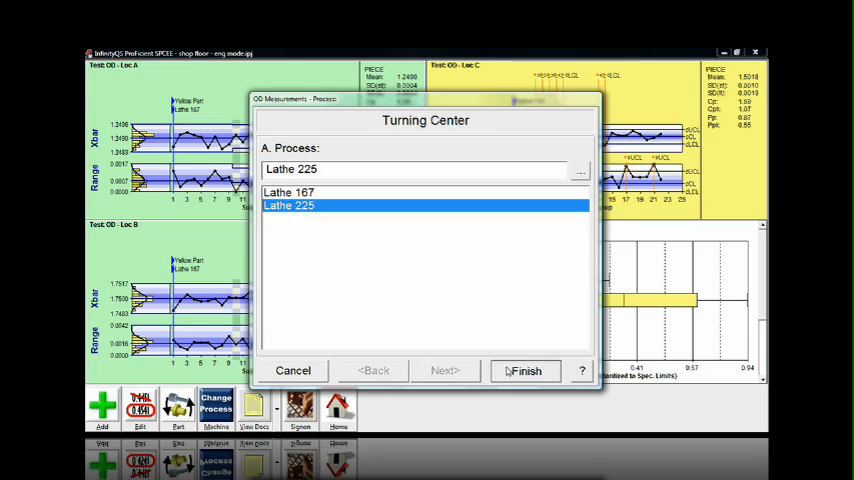